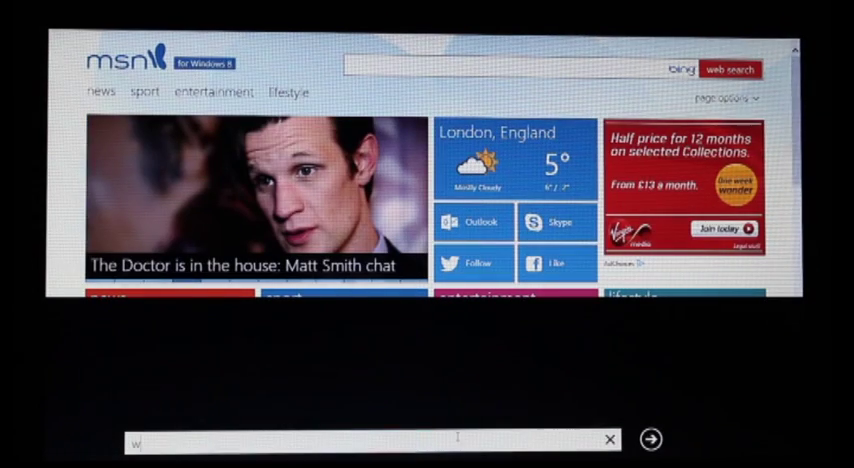
text(ww.ac)
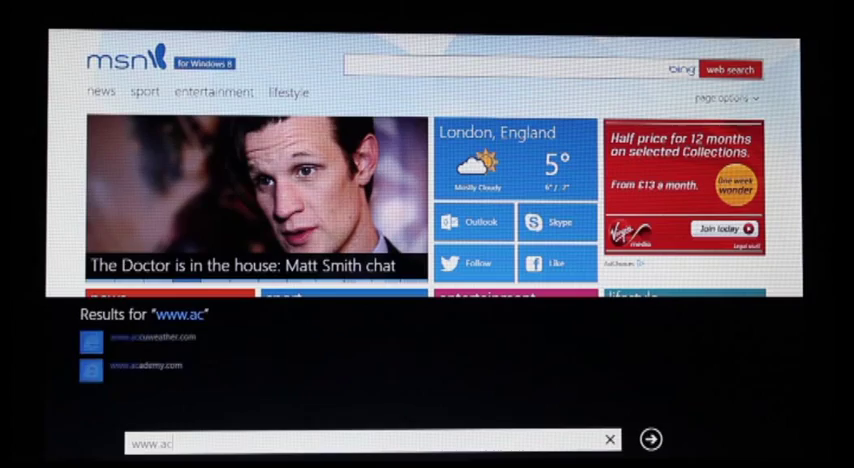
text(er.c)
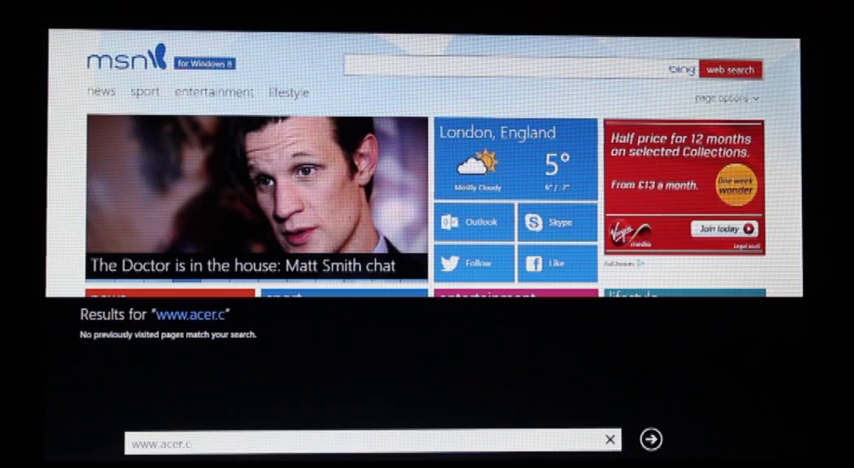
text(o.uk/ac/en/GB/content/home)
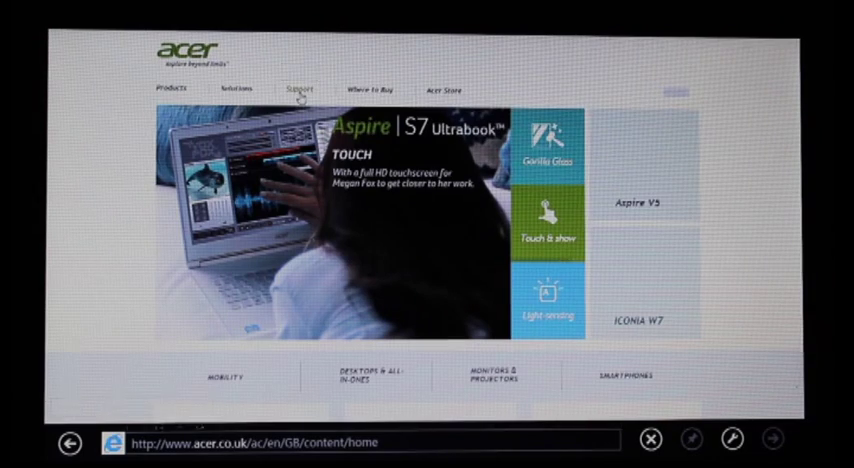
Go through Acer's Support section to the Driver Downloads page.
click(297, 89)
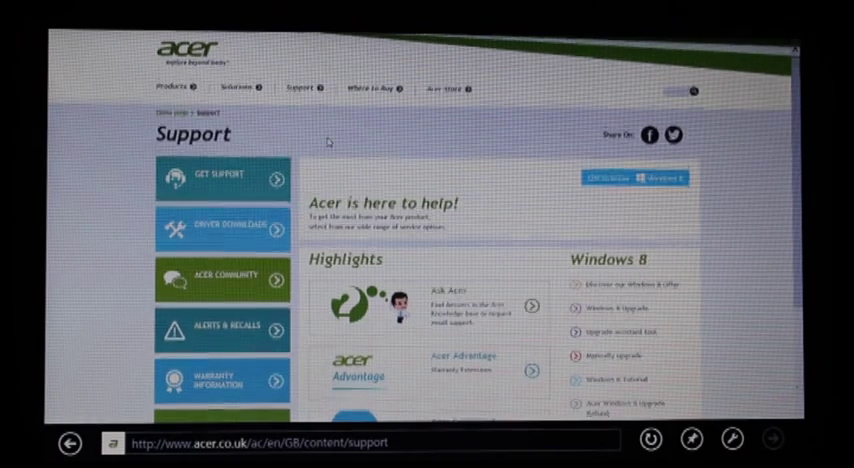
scroll(down, 3)
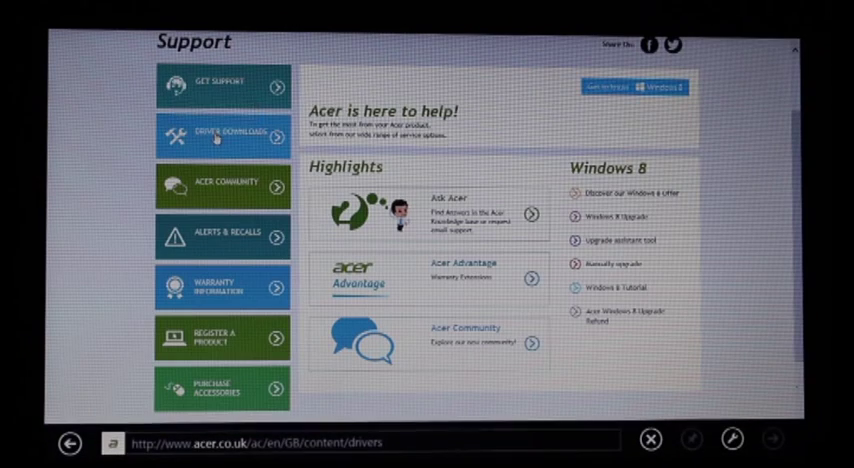
click(210, 133)
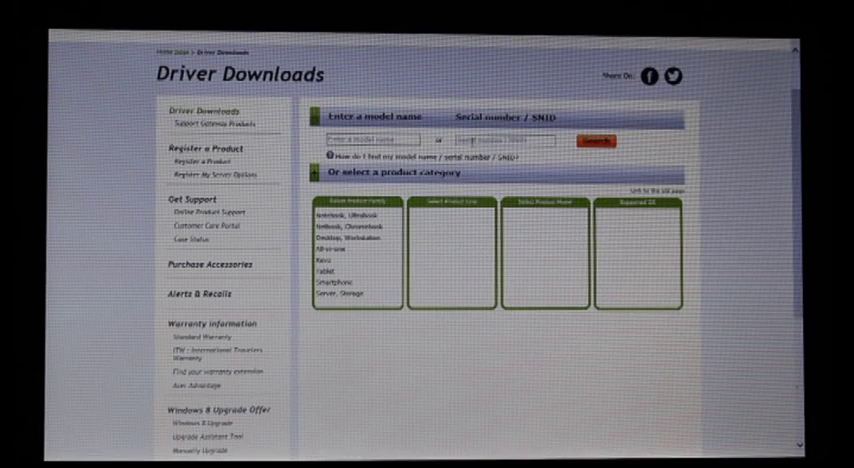
Select the Notebook, Ultrabook family and Aspire line, then scroll the model list.
click(350, 225)
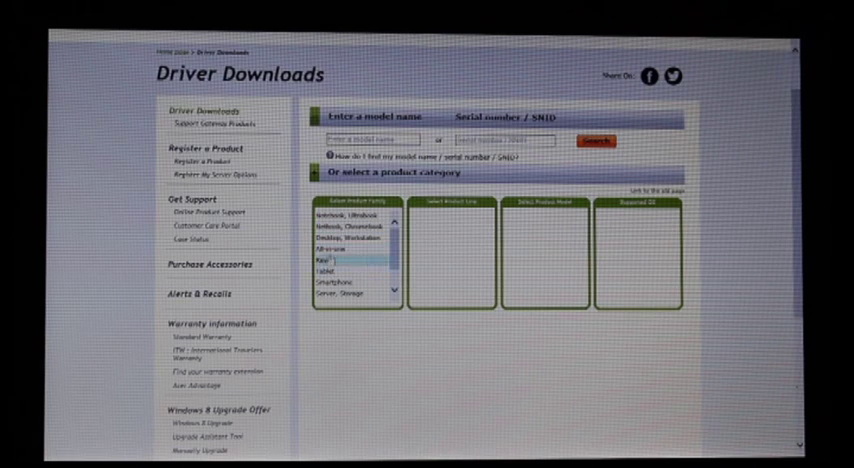
click(340, 188)
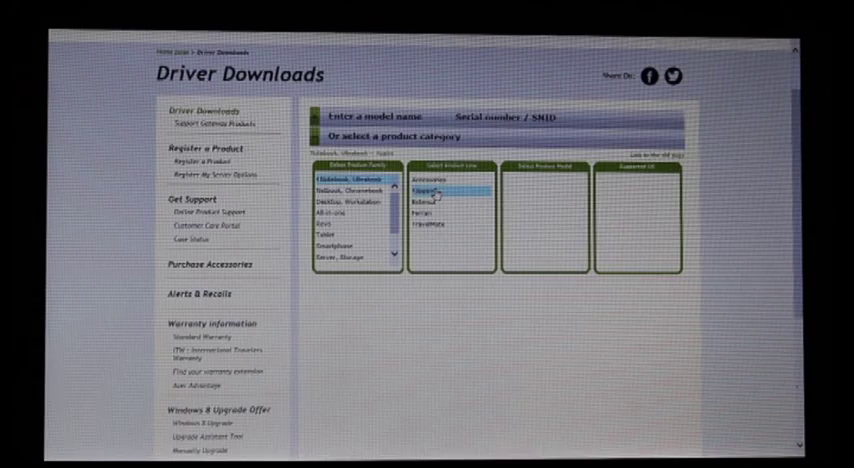
click(430, 186)
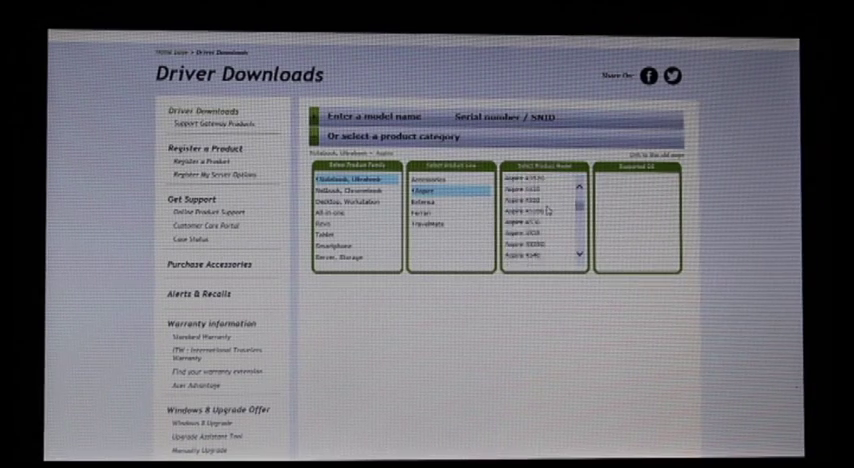
scroll(down, 3)
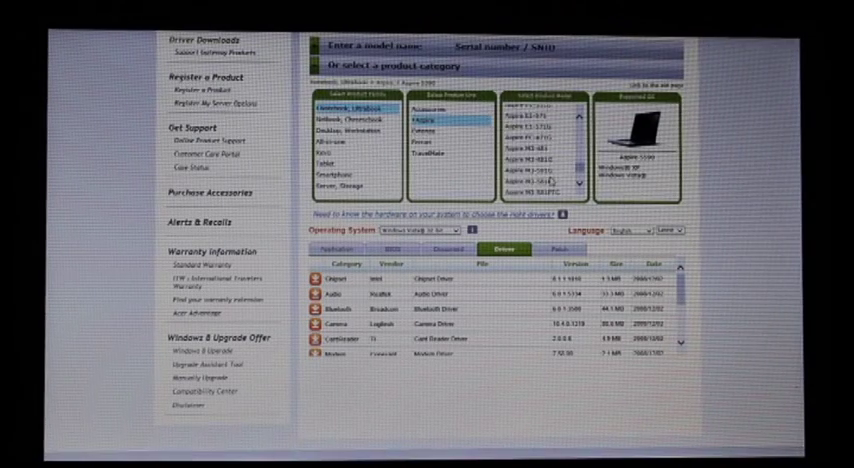
scroll(down, 3)
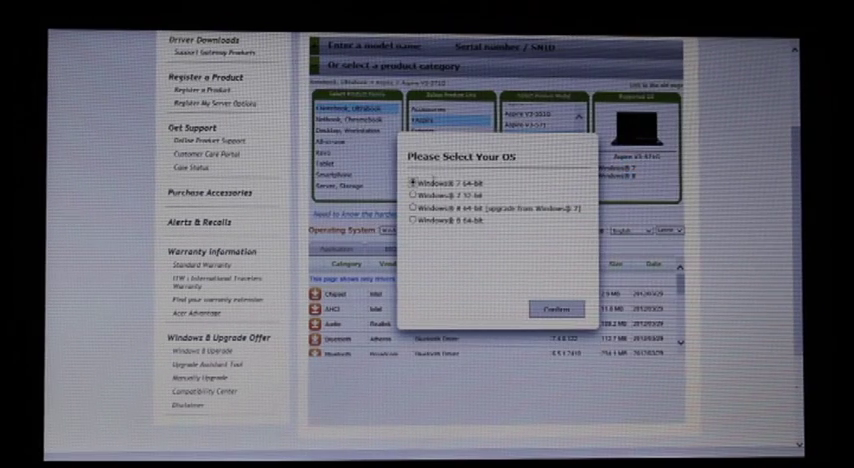
Confirm Windows 8 64-bit as the OS and scroll through the model's driver list.
click(408, 219)
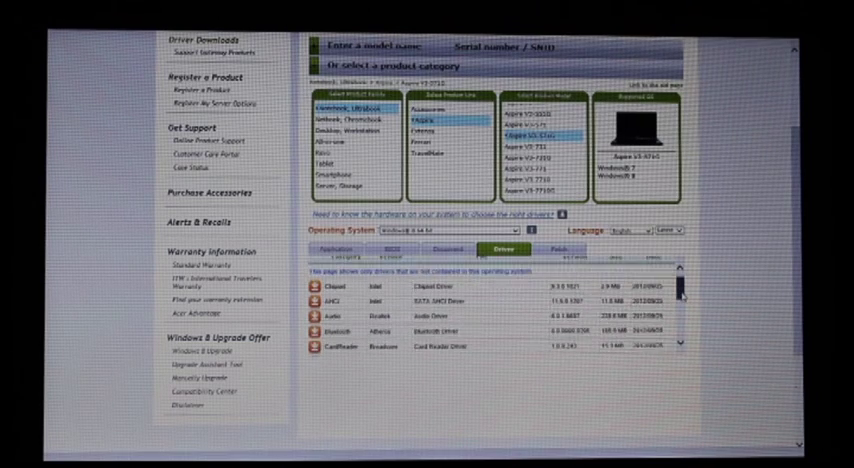
scroll(down, 3)
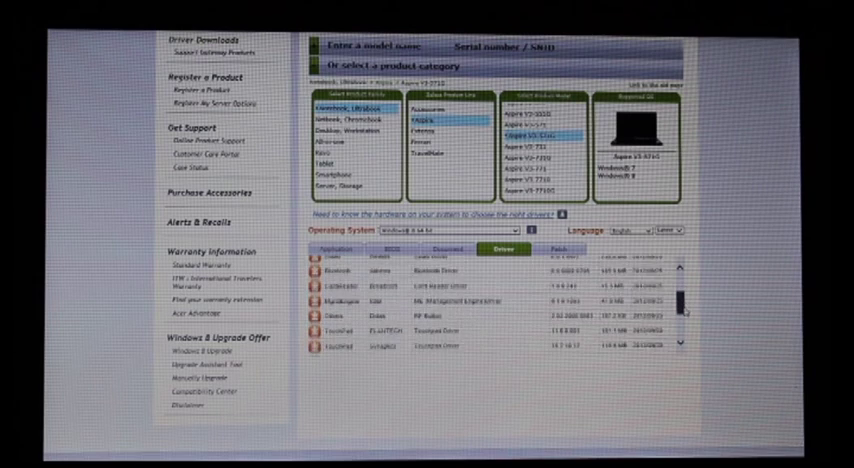
scroll(down, 3)
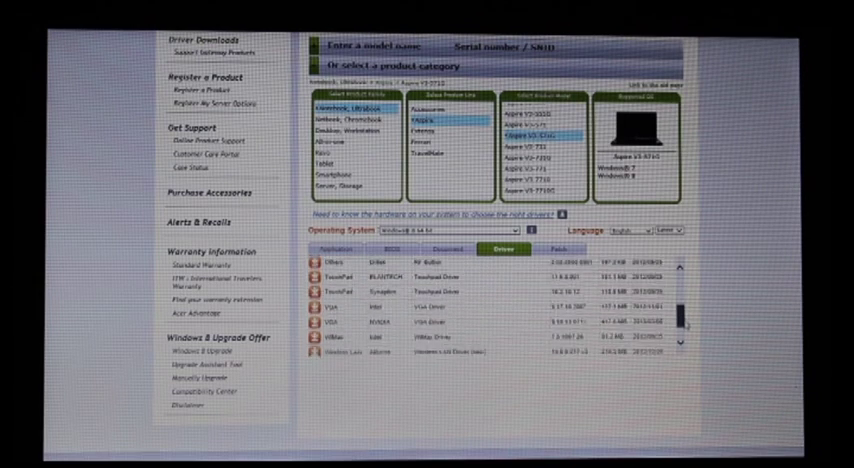
scroll(down, 3)
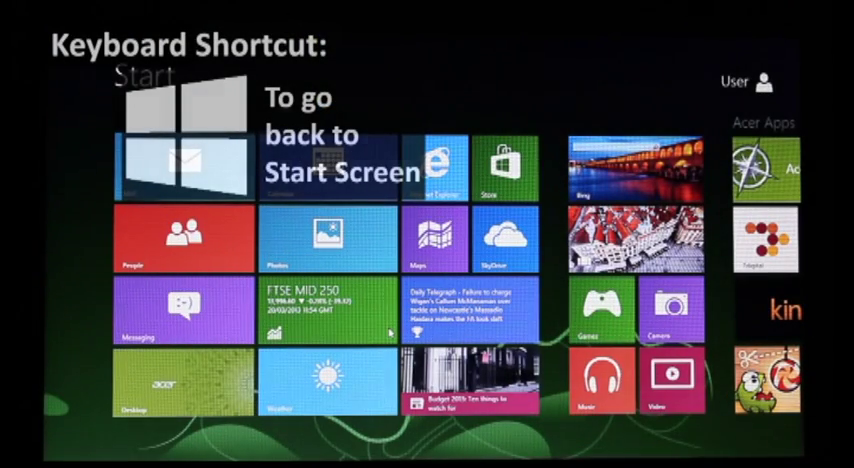
Check the wireless adapter under Network adapters in Device Manager, then return to the browser.
key(Win+X)
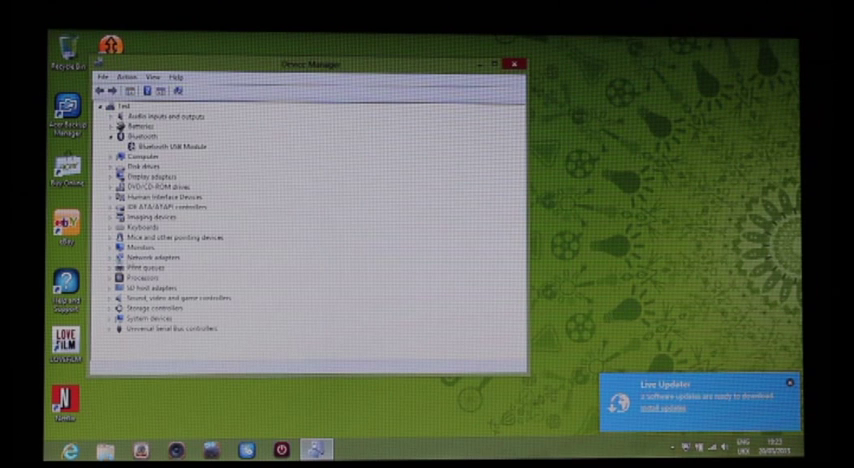
click(100, 251)
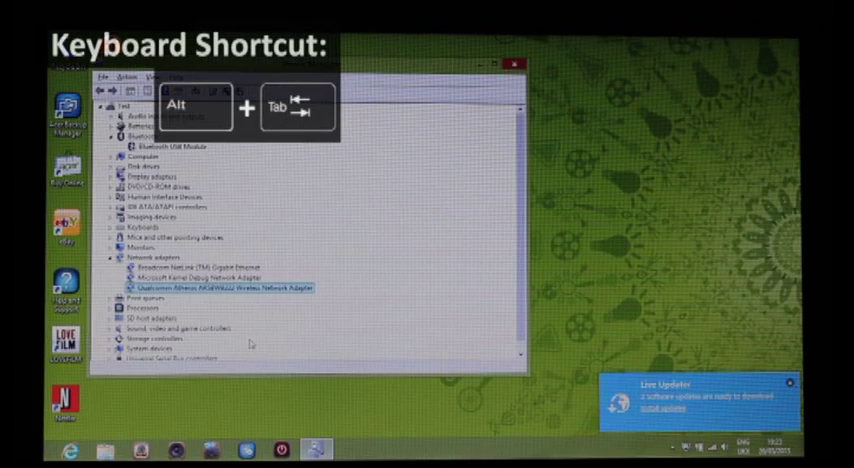
key(Alt+Tab)
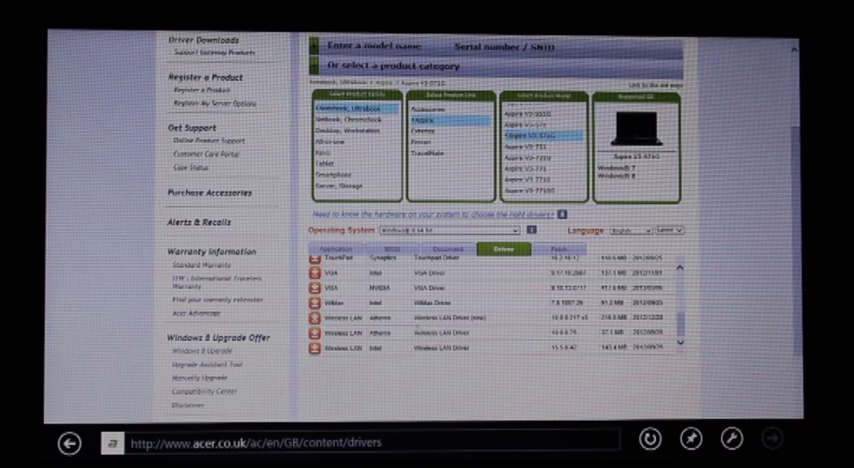
Download the Atheros Wireless LAN Driver from the model's driver list.
click(462, 317)
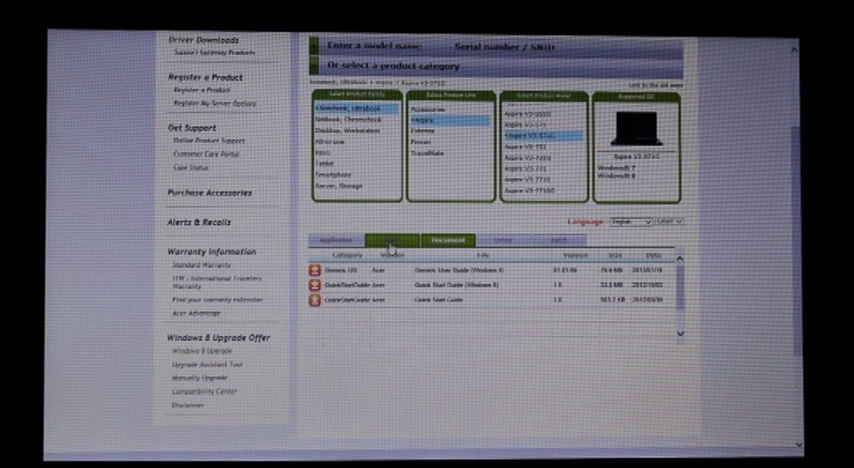
Check the model's BIOS downloads tab.
click(404, 236)
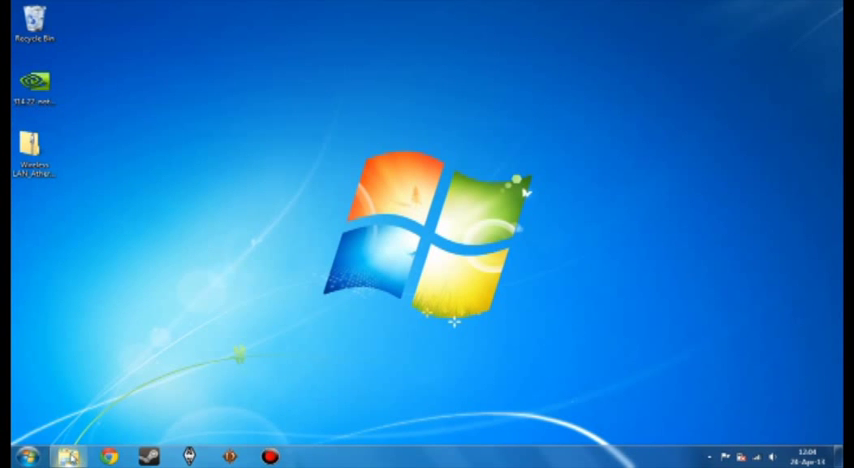
Select the NVIDIA driver file on the desktop.
click(68, 456)
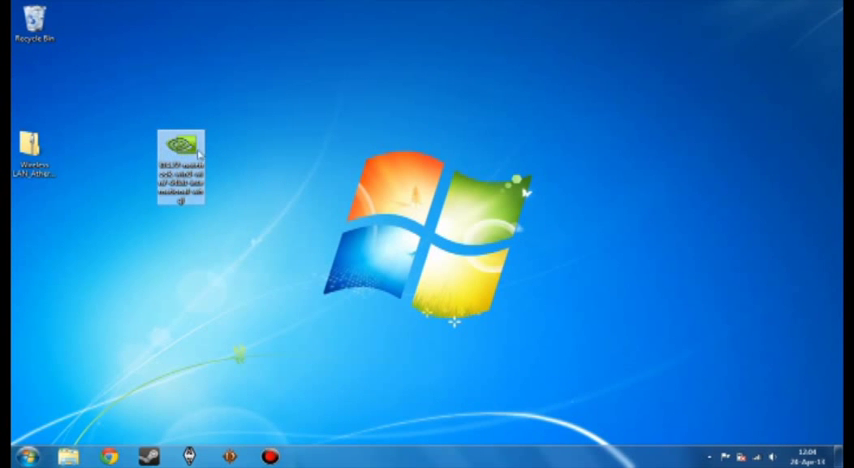
mouse_move(183, 175)
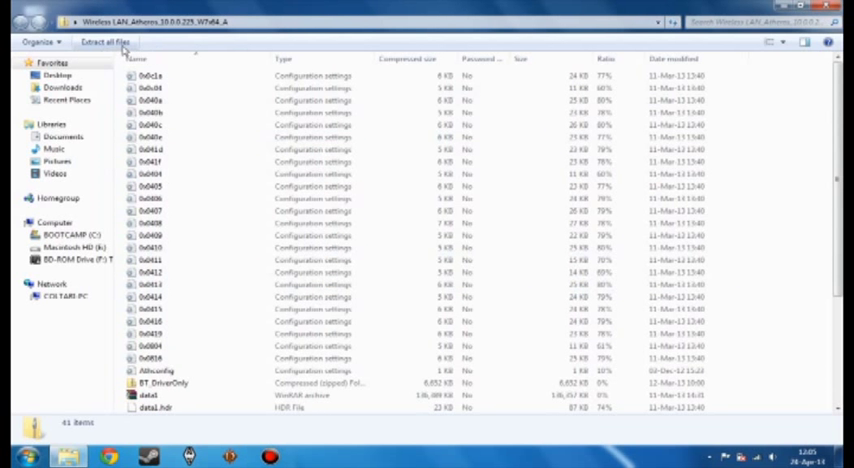
Extract all files from the Atheros driver archive to the desktop.
click(104, 41)
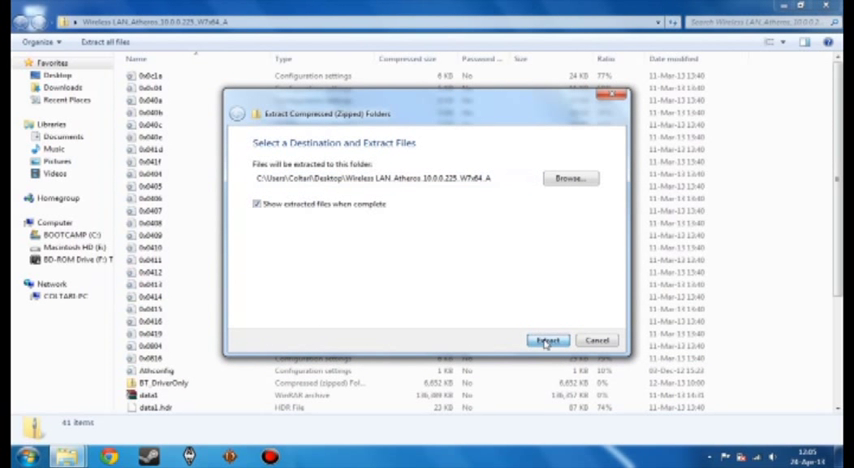
click(548, 340)
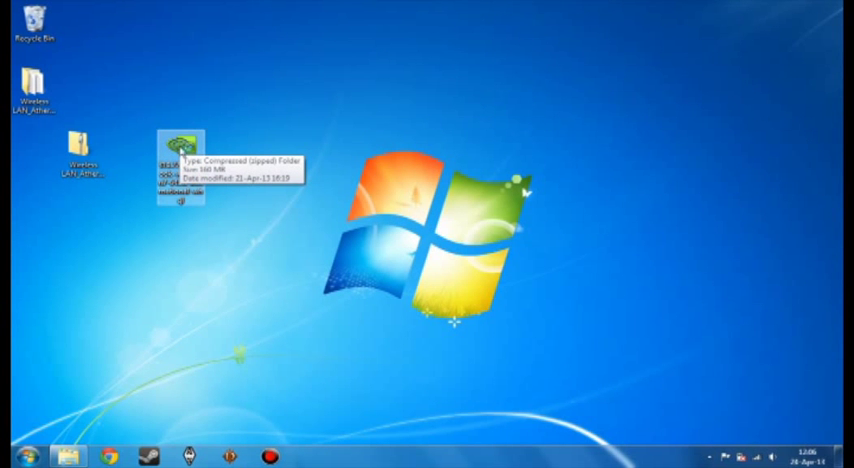
mouse_move(273, 169)
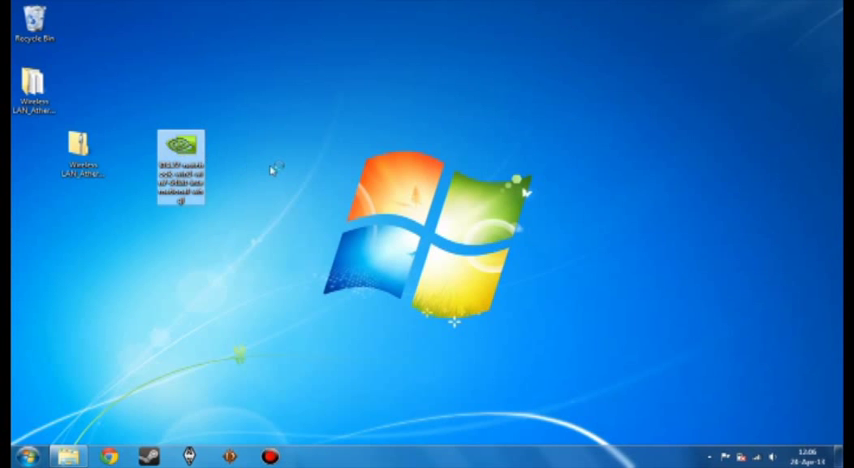
Run the NVIDIA 314.22 driver package and extract it to the default folder.
double_click(182, 165)
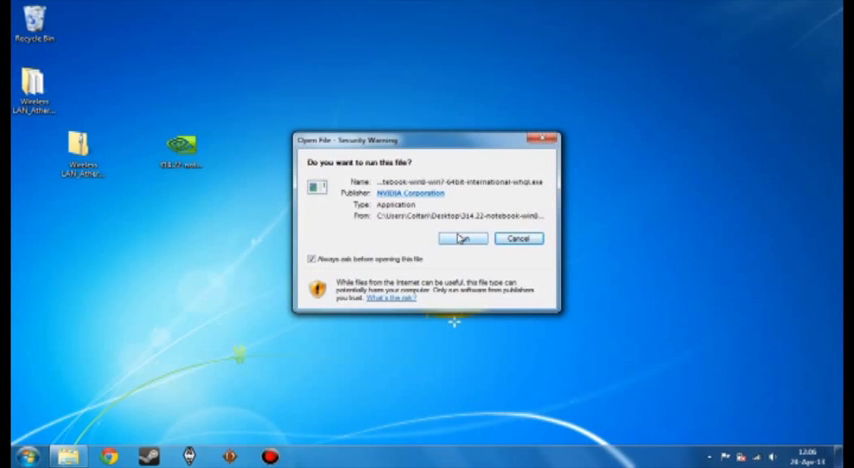
click(461, 238)
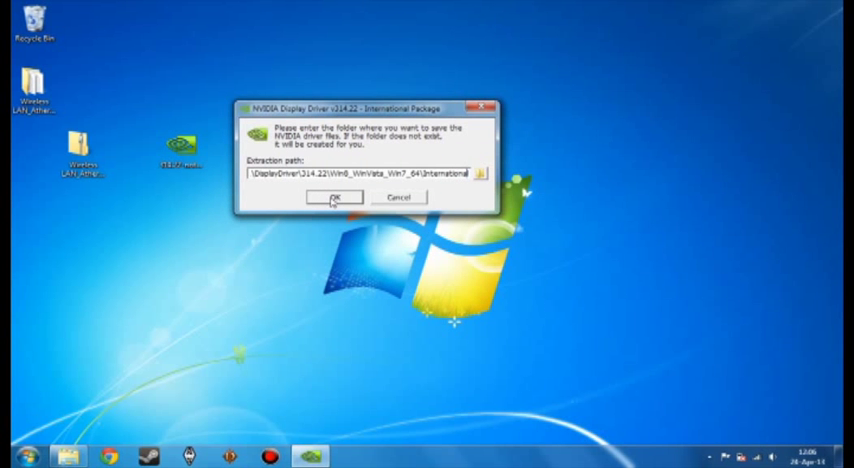
click(335, 197)
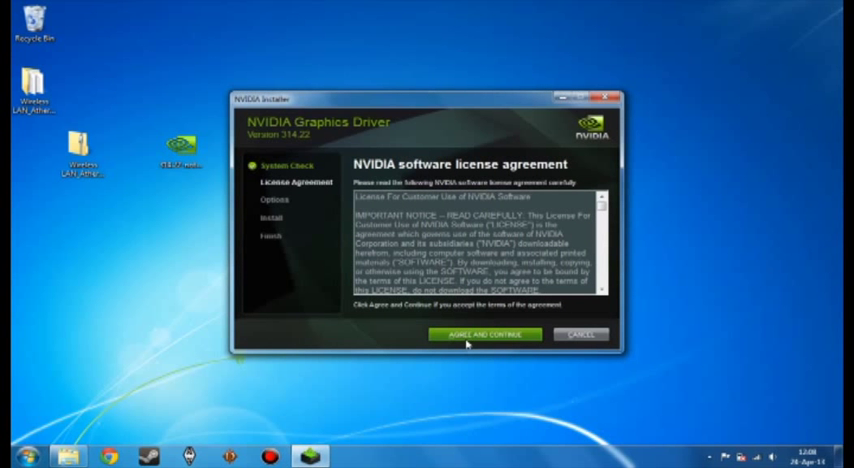
Accept the NVIDIA license and start the Express (Recommended) graphics driver installation.
click(485, 334)
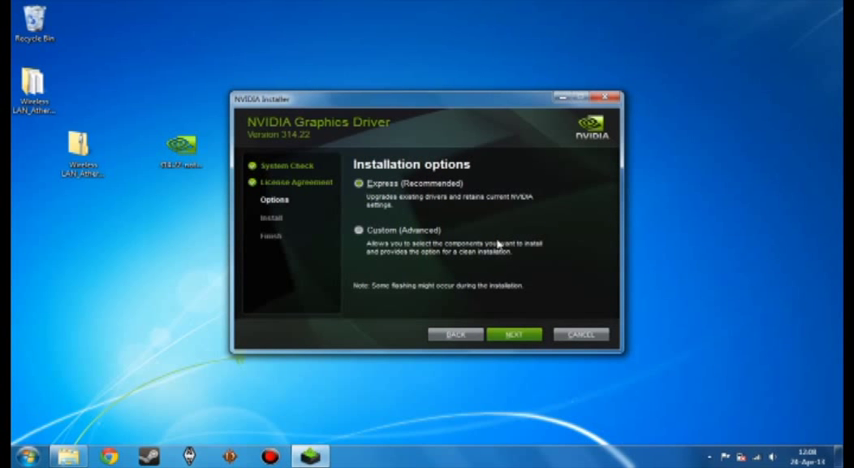
click(359, 230)
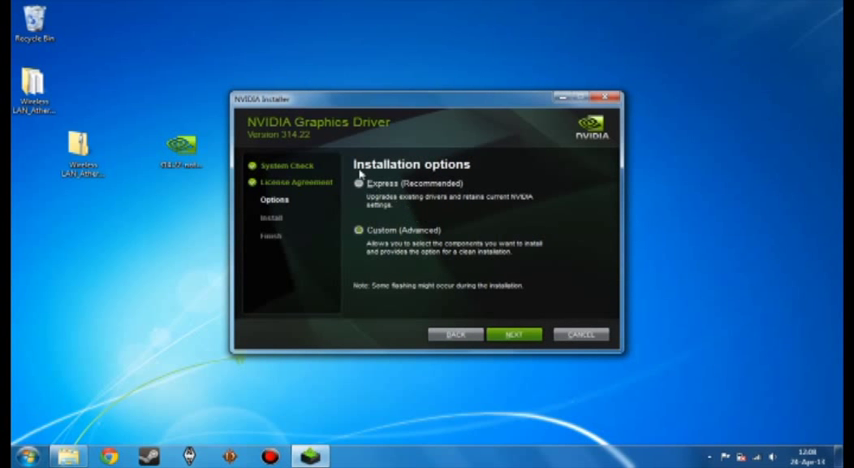
mouse_move(462, 281)
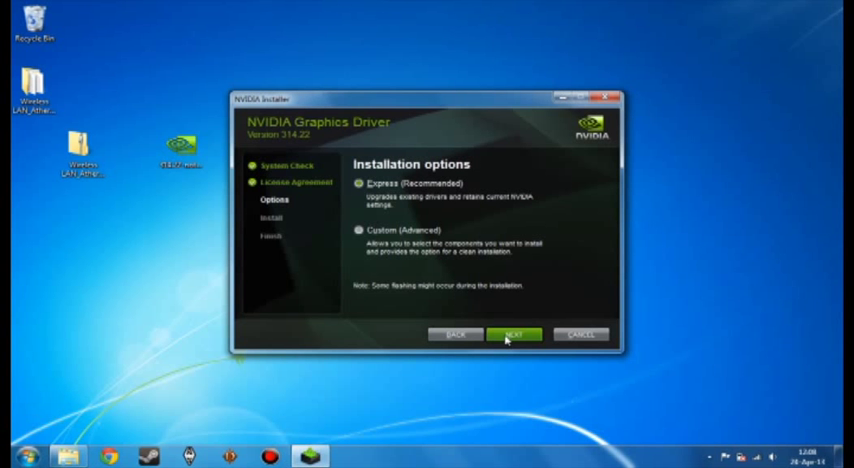
click(514, 334)
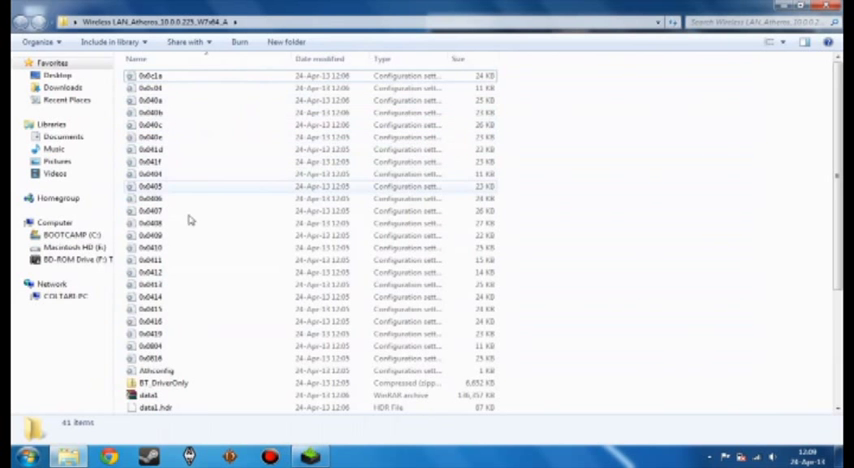
Run the setup application from the extracted Atheros wireless LAN folder.
scroll(down, 3)
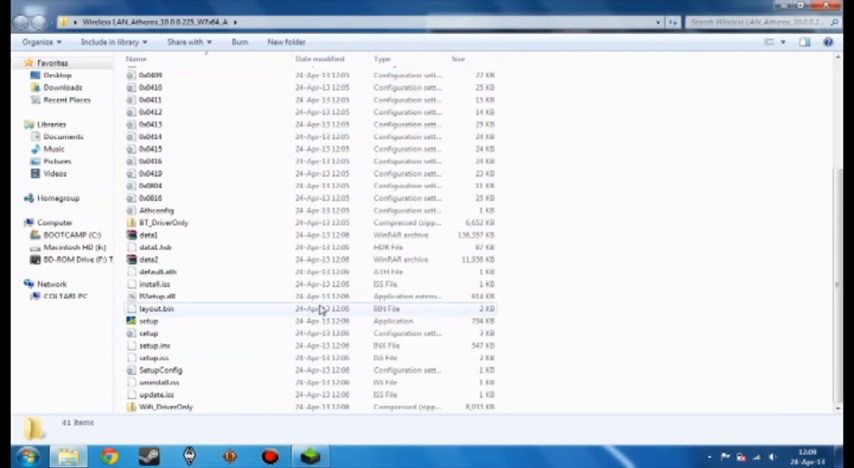
mouse_move(148, 321)
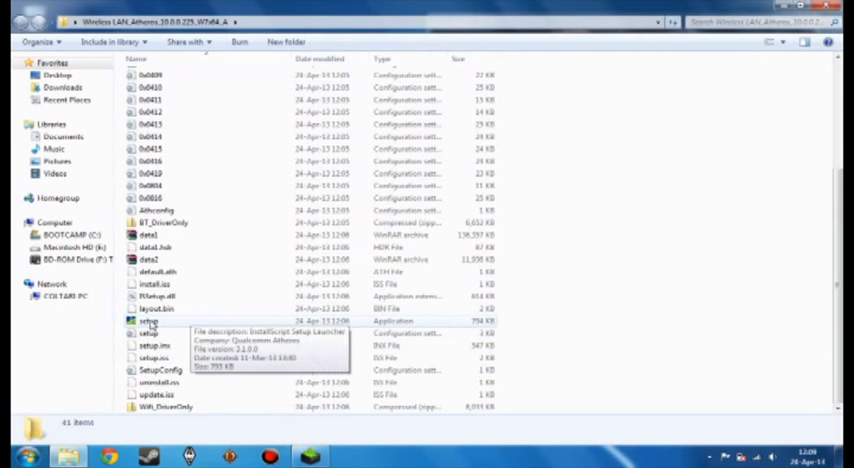
click(148, 320)
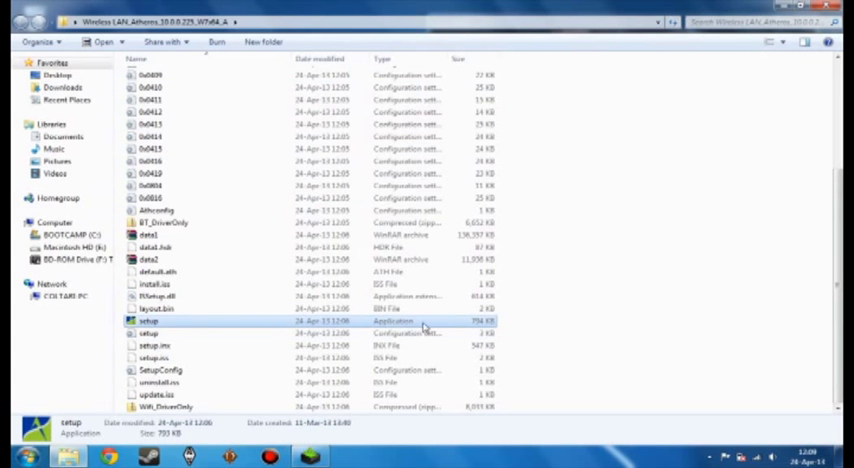
mouse_move(177, 330)
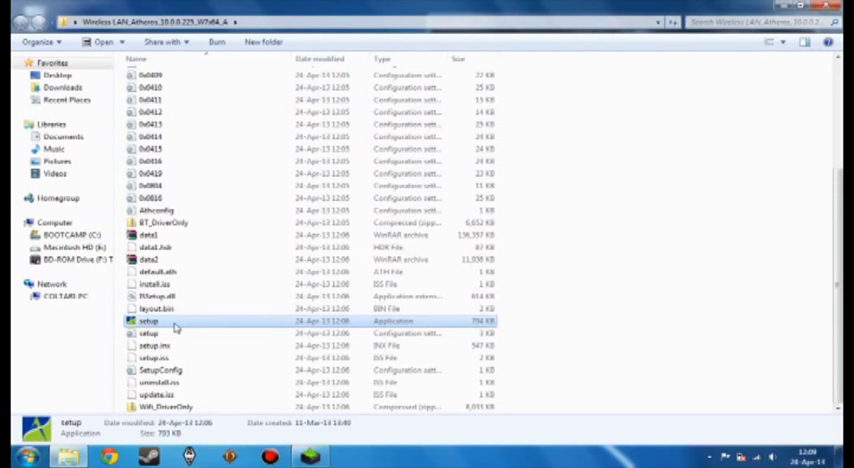
double_click(148, 321)
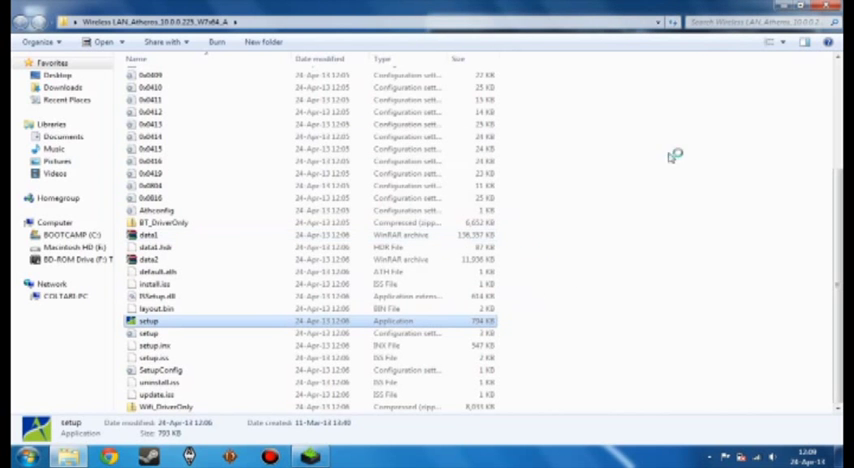
double_click(147, 321)
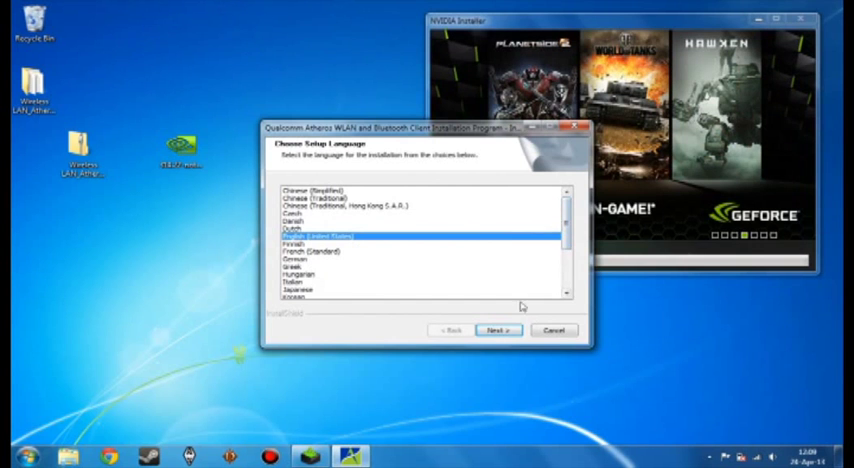
Keep English, pass the welcome page, then cancel the Atheros setup at the license agreement.
click(497, 331)
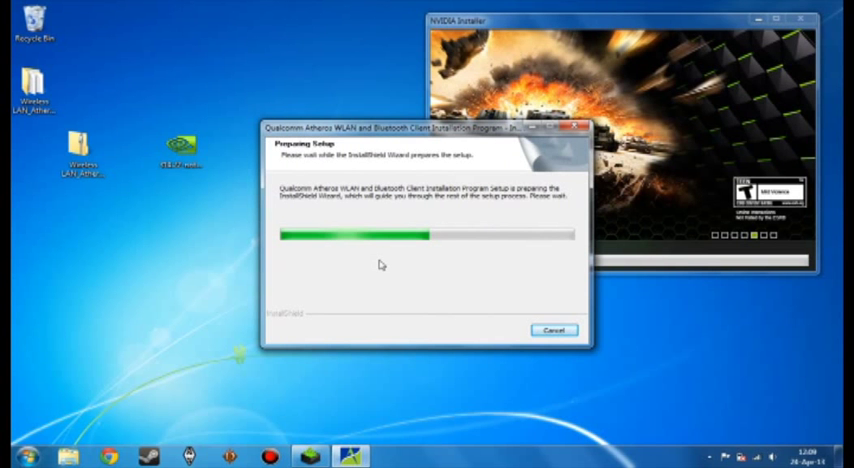
mouse_move(277, 182)
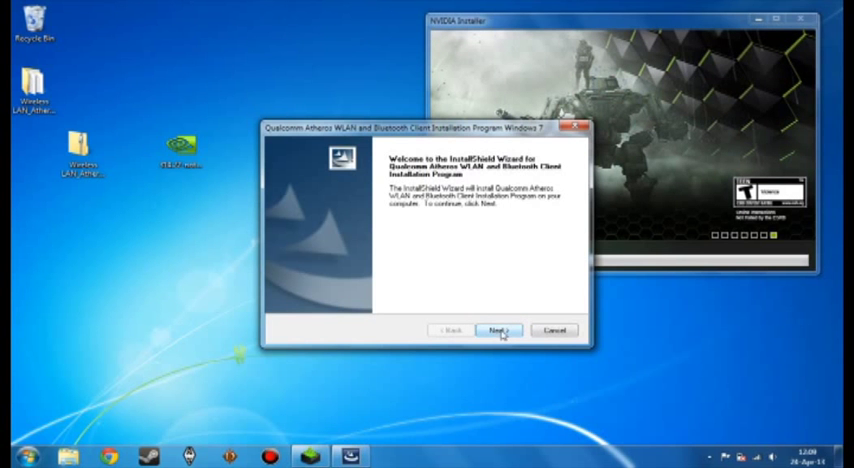
click(498, 330)
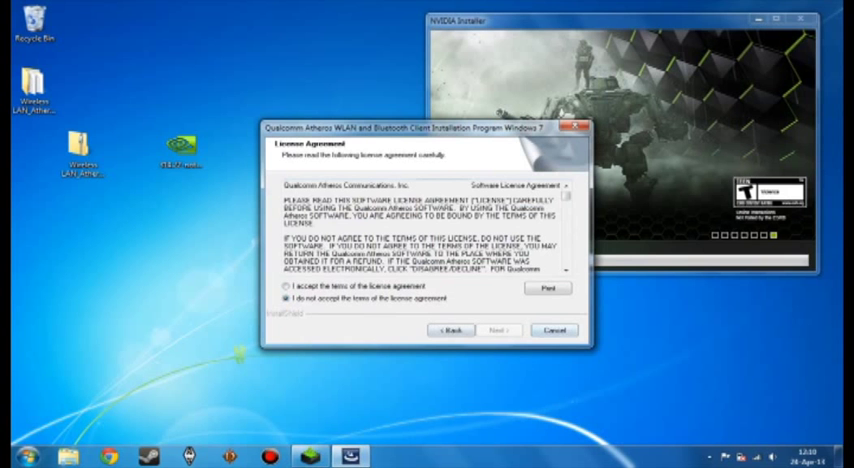
click(554, 330)
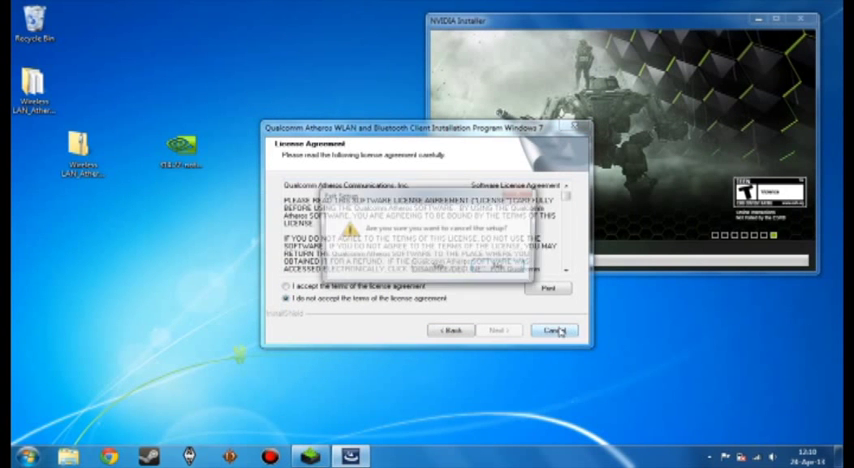
click(555, 330)
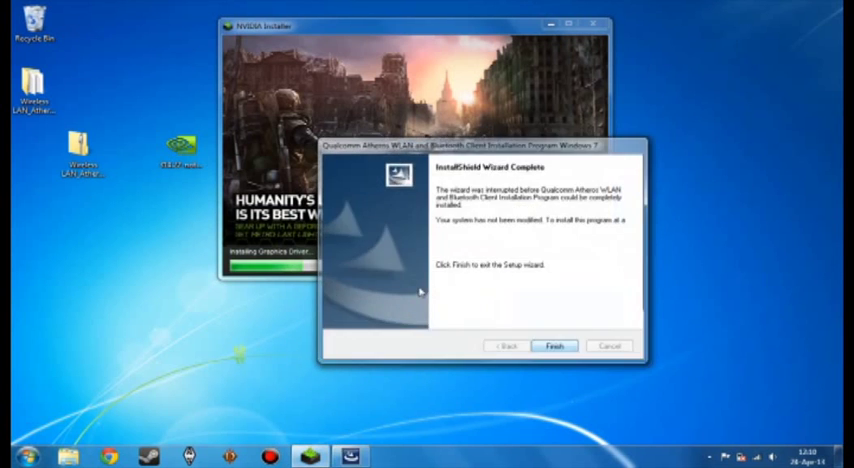
Click Finish on the interrupted Atheros InstallShield Wizard.
click(553, 346)
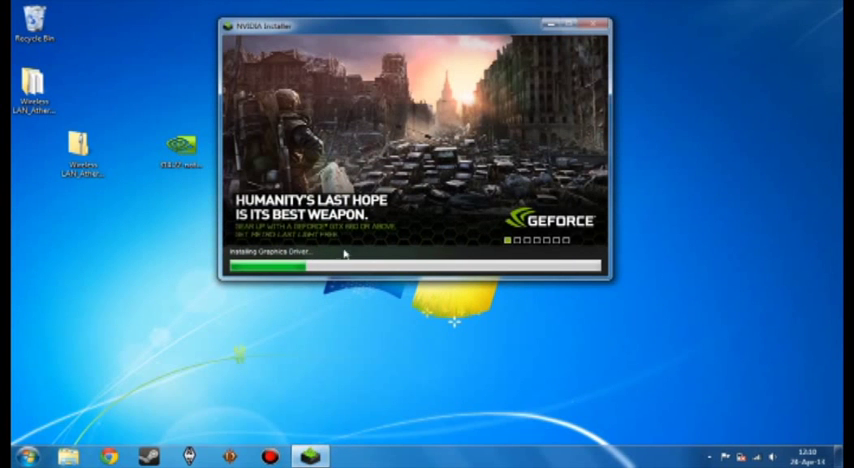